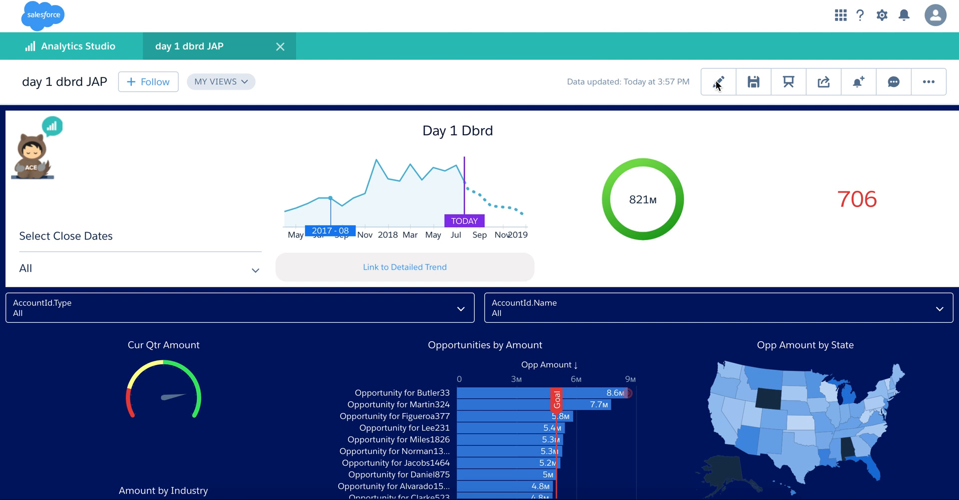
Step: Switch the 'day 1 dbrd JAP' dashboard into edit mode in Dashboard Designer
{"action": "left_click", "coordinate": [717, 81]}
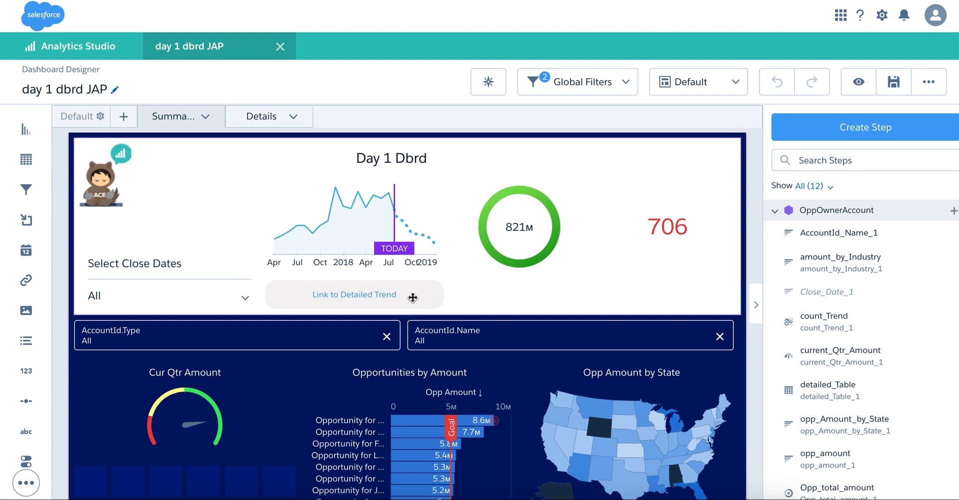
{"action": "mouse_move", "coordinate": [372, 225]}
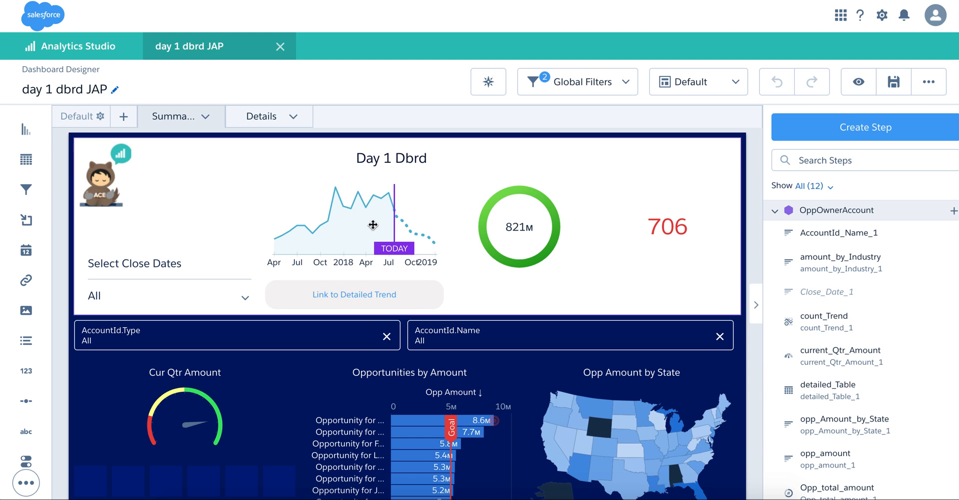
{"action": "mouse_move", "coordinate": [357, 200]}
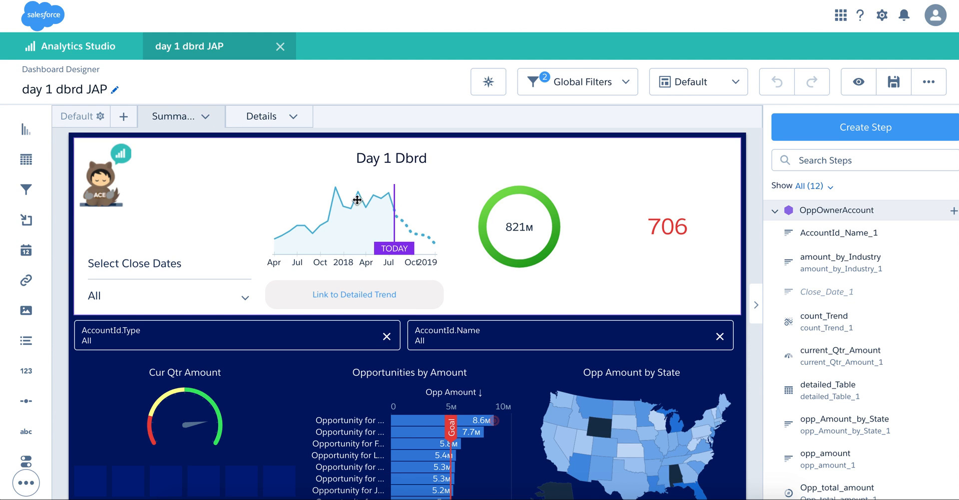
{"action": "mouse_move", "coordinate": [343, 204]}
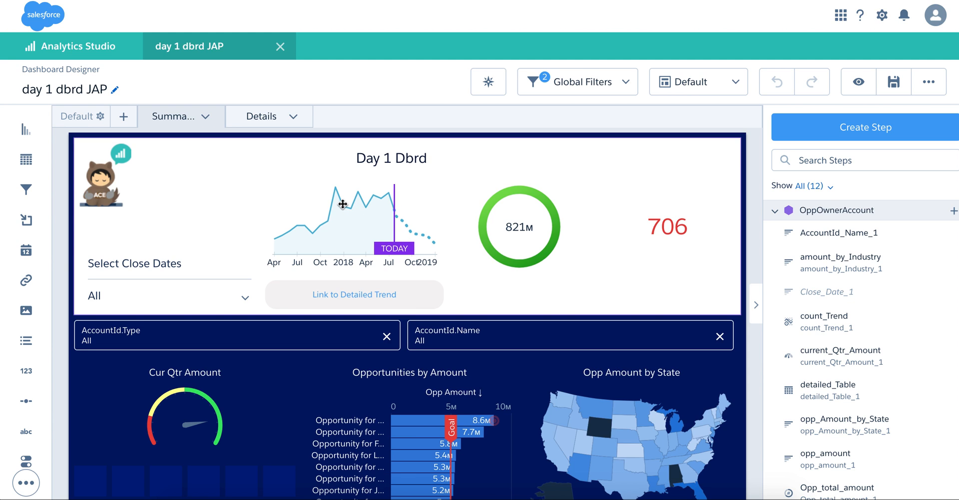
{"action": "mouse_move", "coordinate": [352, 205]}
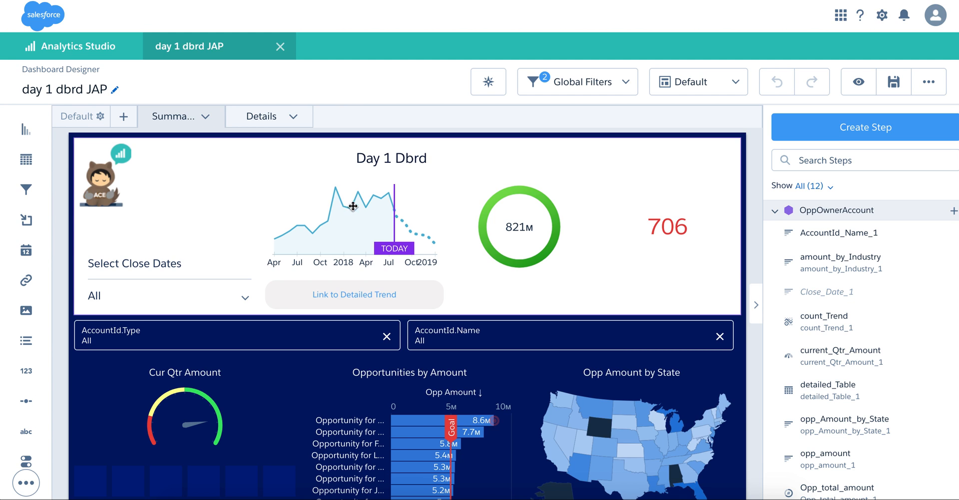
{"action": "mouse_move", "coordinate": [394, 220]}
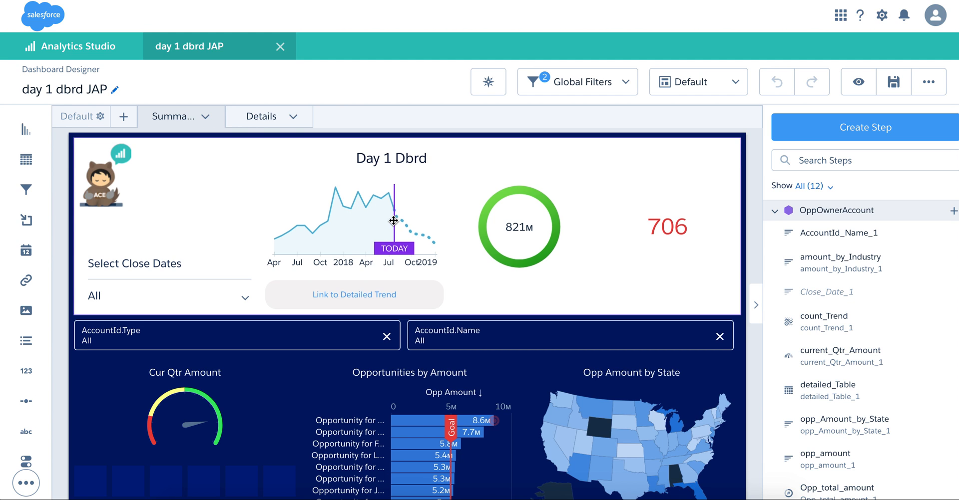
{"action": "mouse_move", "coordinate": [469, 236]}
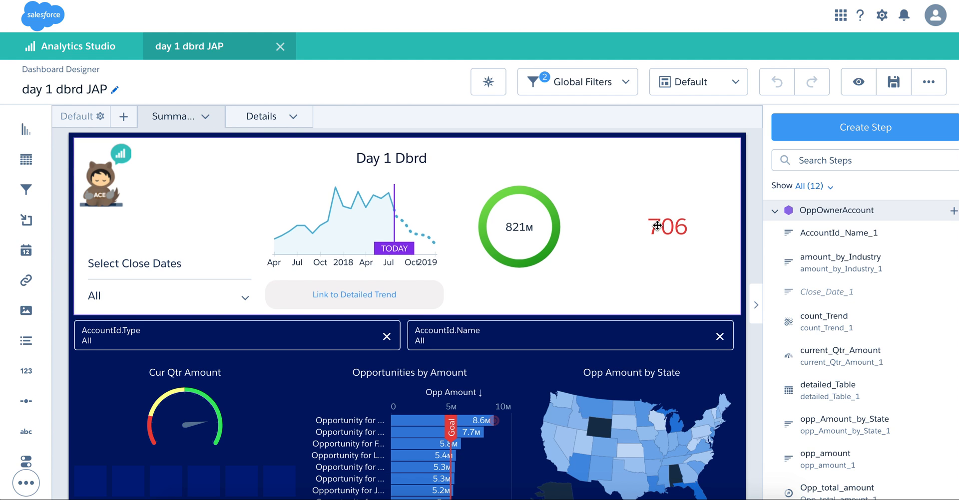
{"action": "mouse_move", "coordinate": [646, 230]}
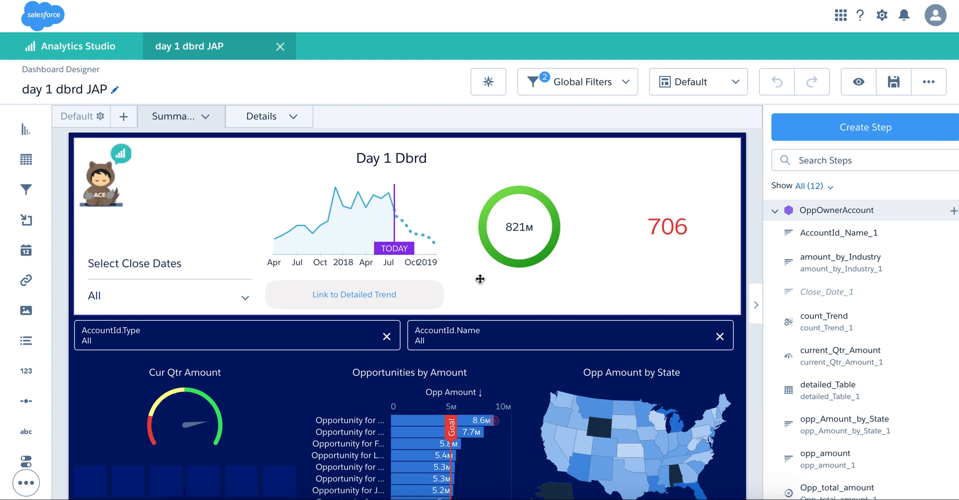
{"action": "mouse_move", "coordinate": [390, 294]}
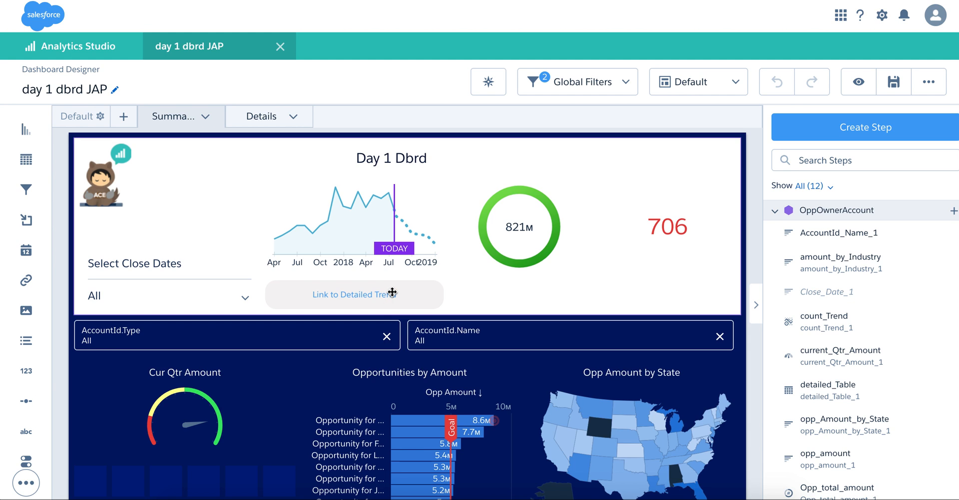
{"action": "mouse_move", "coordinate": [384, 297]}
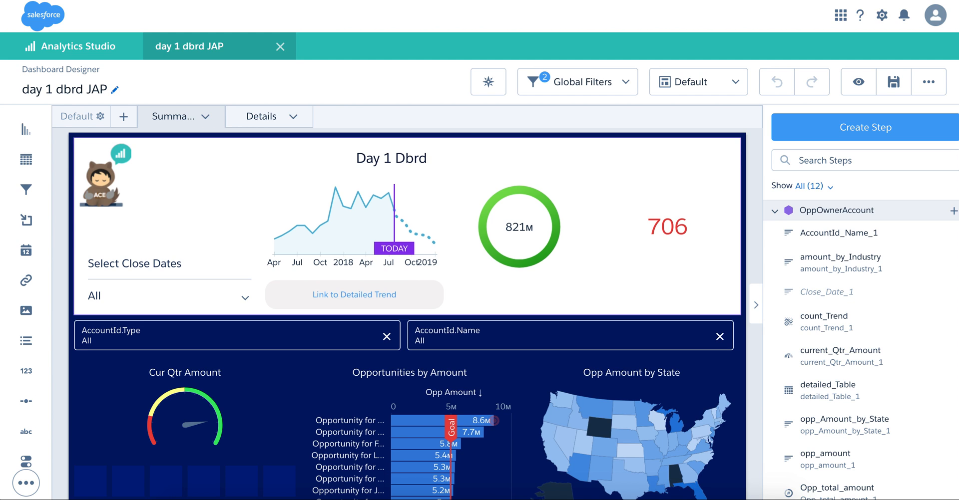
{"action": "mouse_move", "coordinate": [518, 268]}
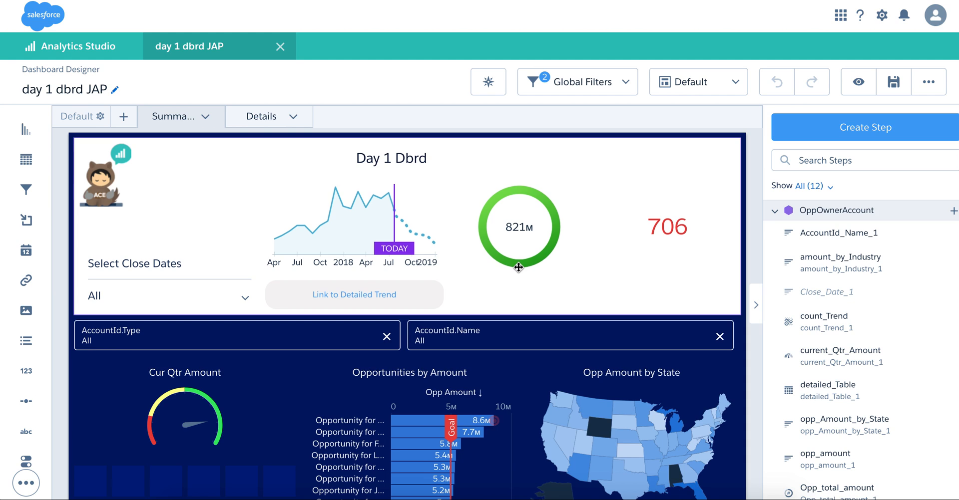
{"action": "mouse_move", "coordinate": [622, 301]}
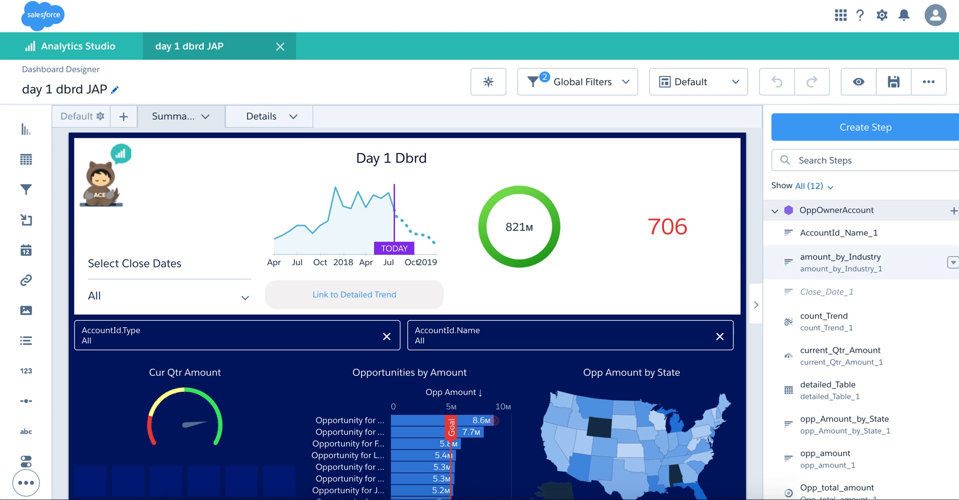
Step: Collapse the OppOwnerAccount step group and expand the Products Opportunities group
{"action": "left_click", "coordinate": [774, 210]}
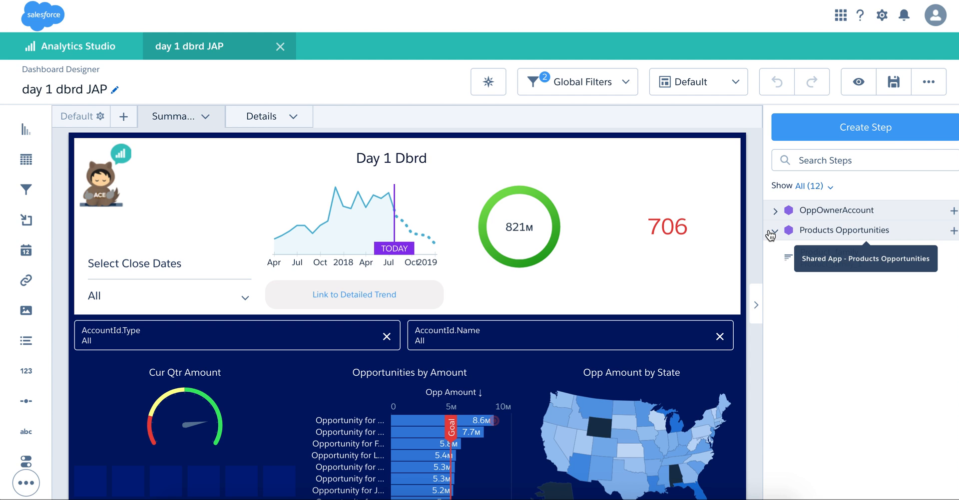
{"action": "left_click", "coordinate": [775, 230]}
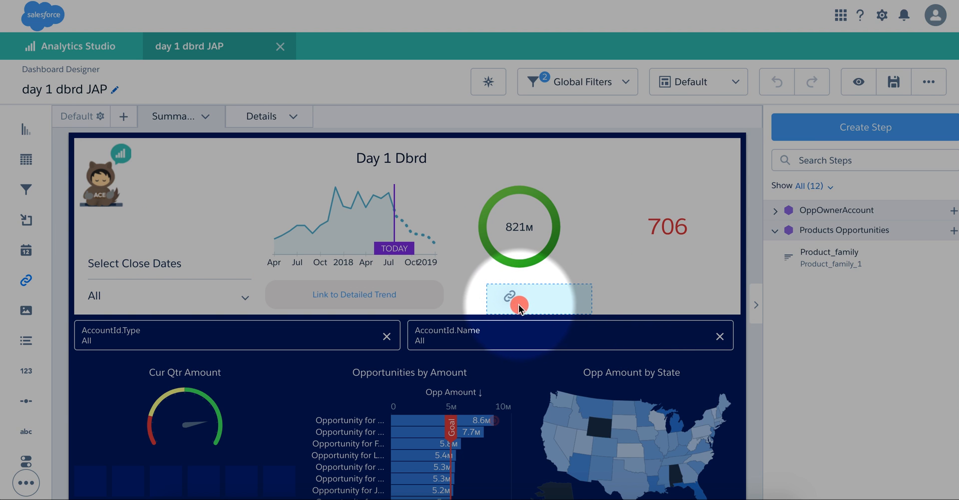
Step: Place a link widget below the donut chart reading 'Link to my Details Dbrd'
{"action": "left_click", "coordinate": [519, 303]}
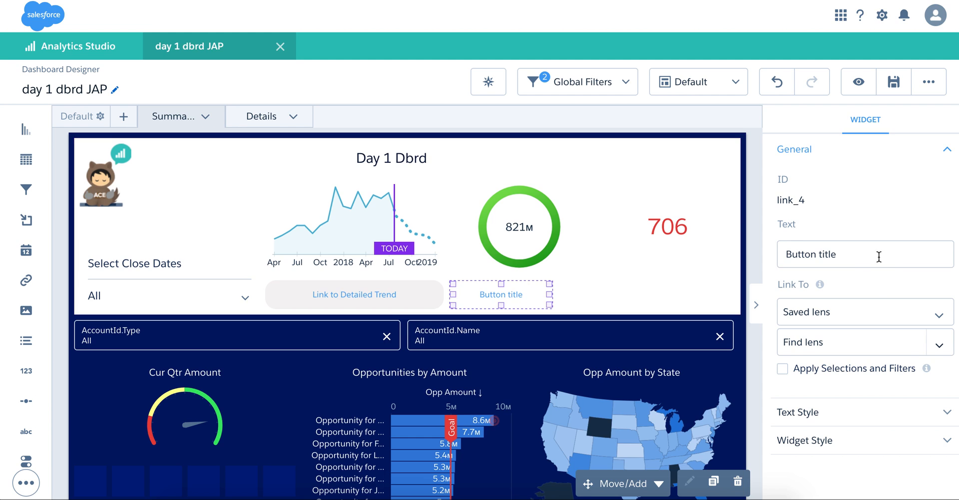
{"action": "type", "text": "L"}
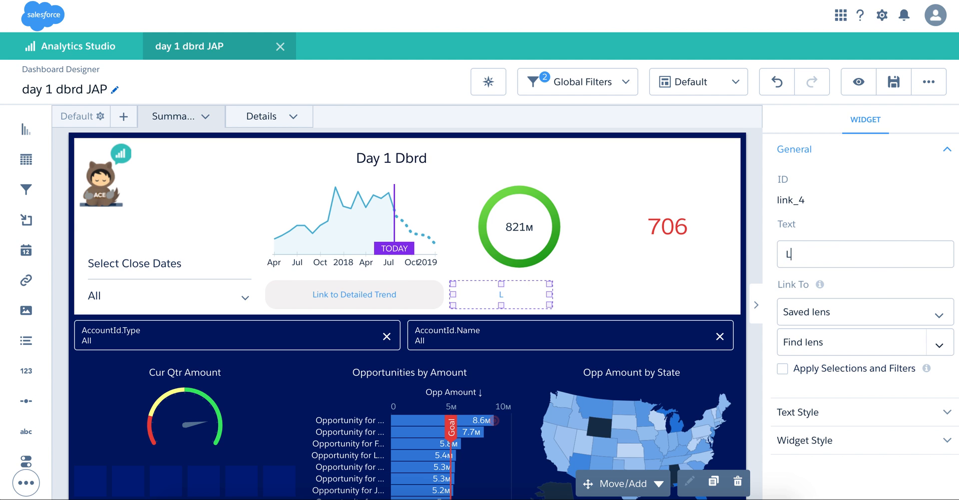
{"action": "type", "text": "ink to my Details Dbrd"}
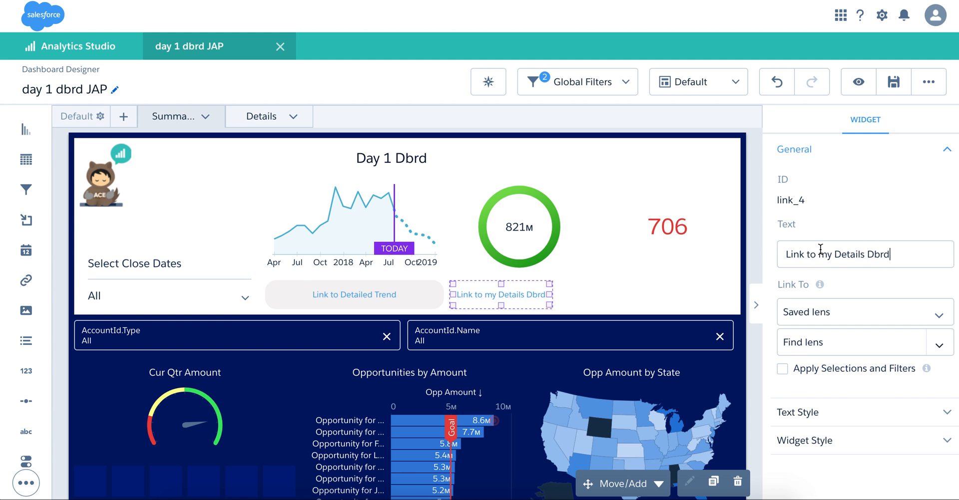
Step: Point the link to a saved dashboard with Apply Selections and Filters enabled
{"action": "left_click", "coordinate": [862, 311]}
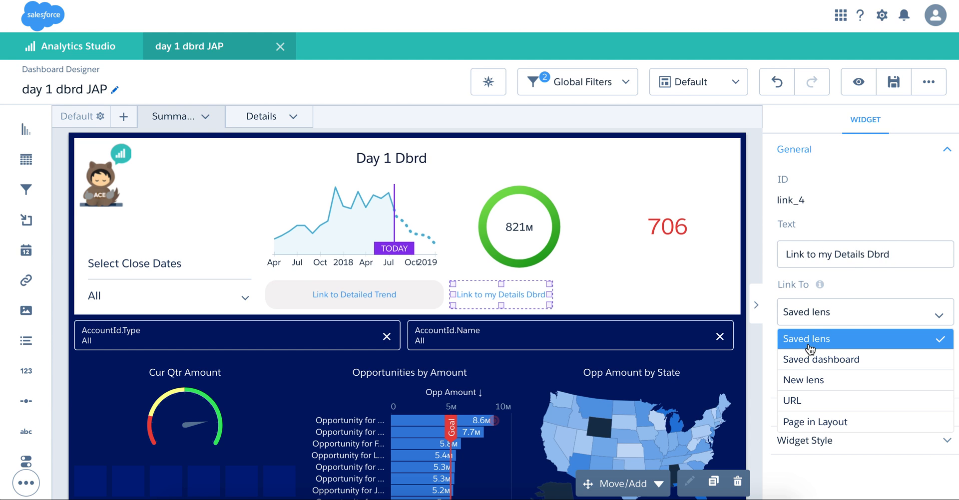
{"action": "mouse_move", "coordinate": [827, 359]}
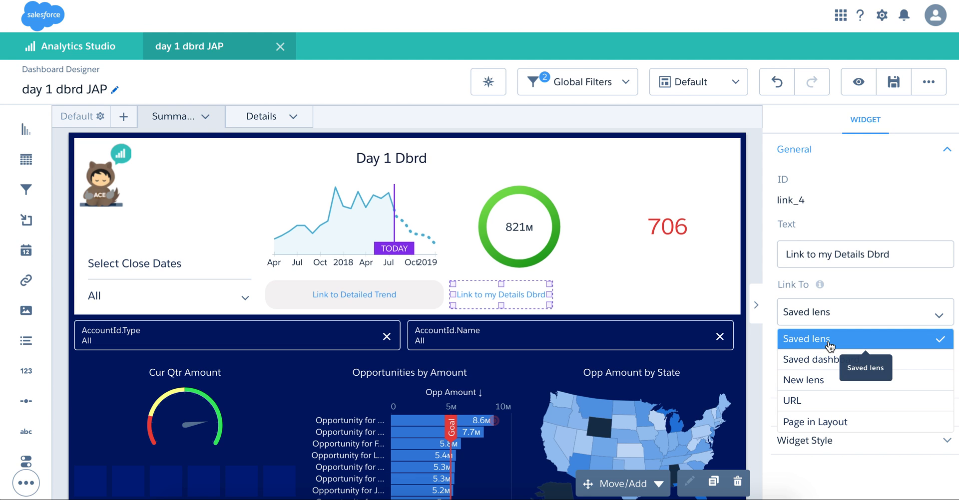
{"action": "mouse_move", "coordinate": [818, 388]}
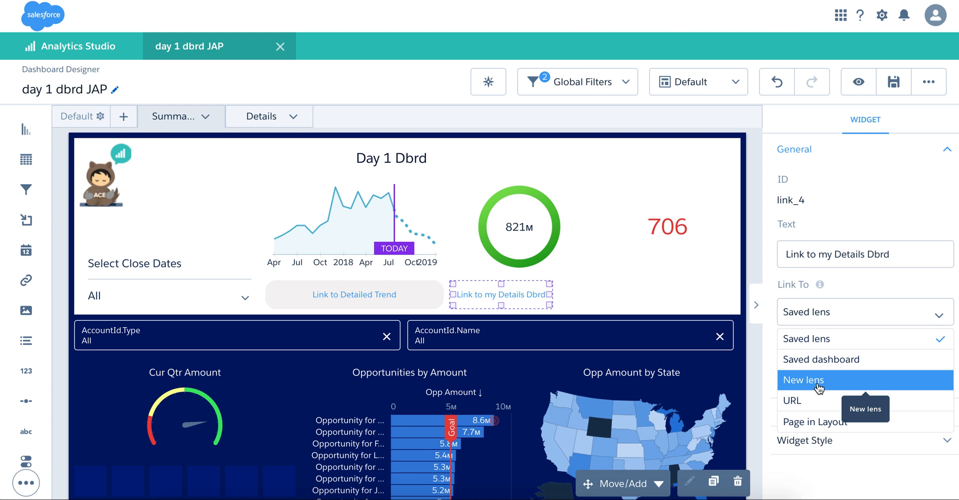
{"action": "mouse_move", "coordinate": [821, 359]}
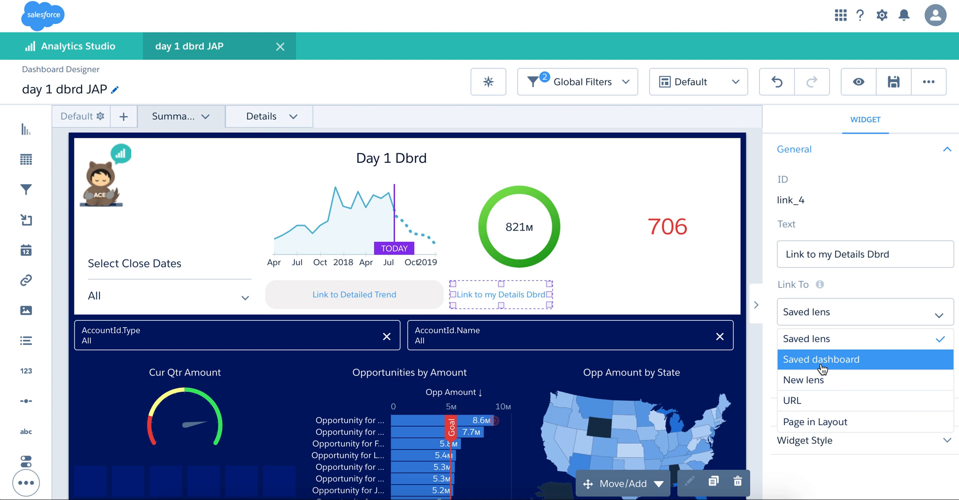
{"action": "left_click", "coordinate": [821, 360]}
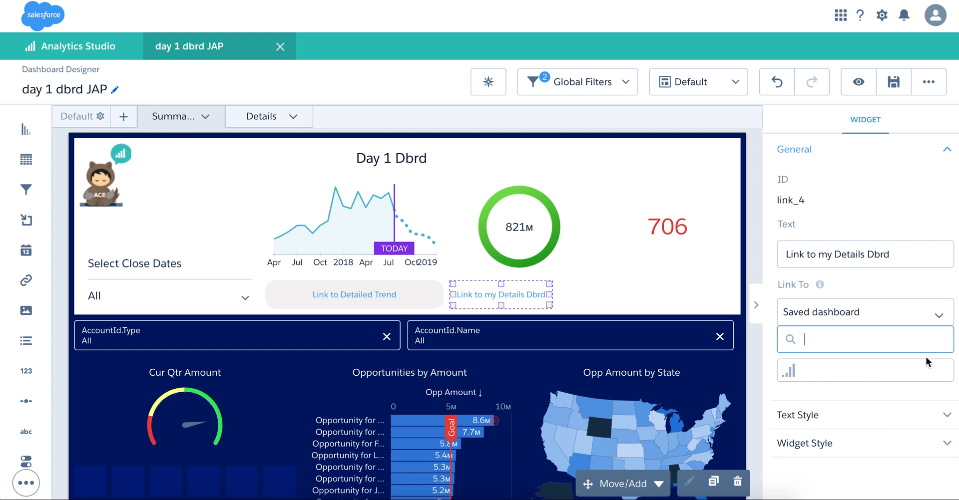
{"action": "left_click", "coordinate": [864, 340]}
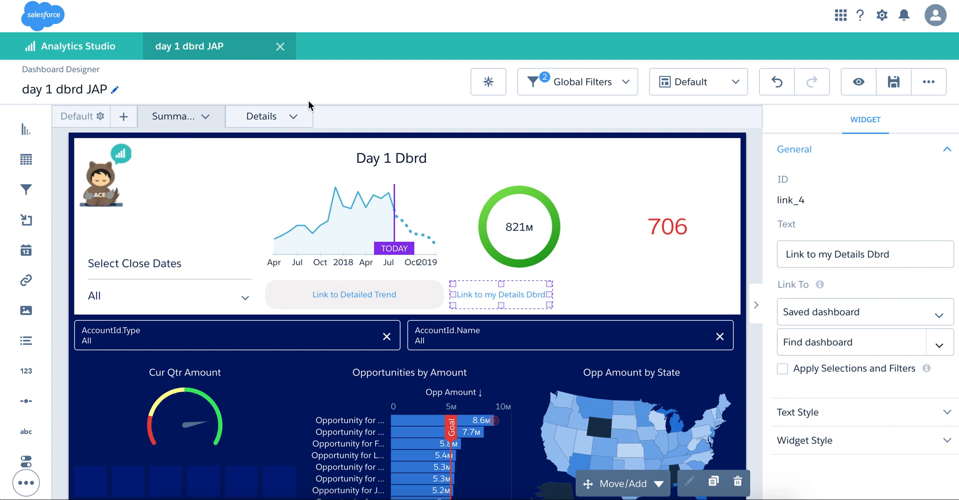
{"action": "mouse_move", "coordinate": [929, 345]}
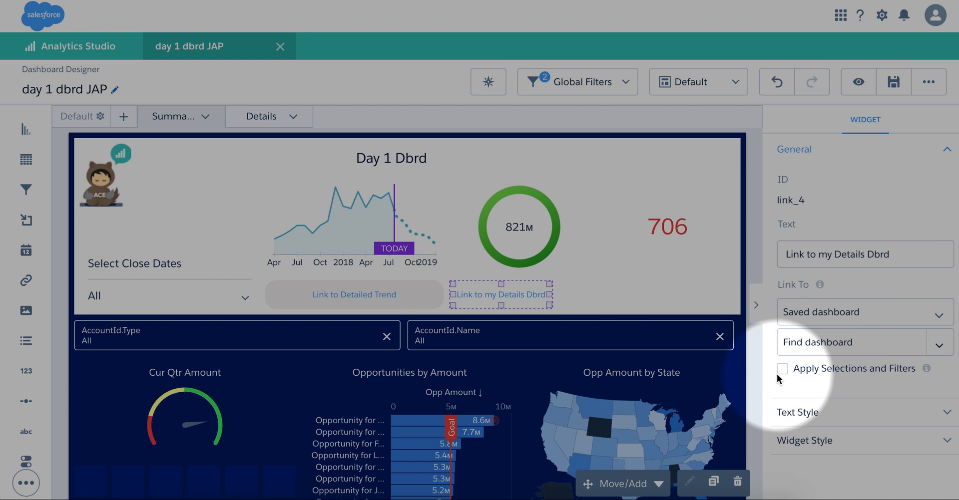
{"action": "left_click", "coordinate": [783, 369]}
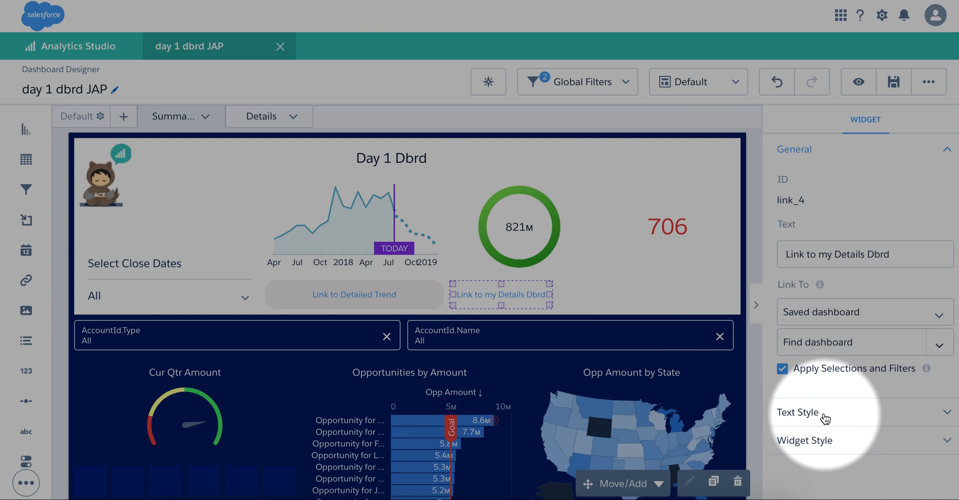
Step: Give the link a light grey rounded background and preview the dashboard
{"action": "left_click", "coordinate": [797, 412]}
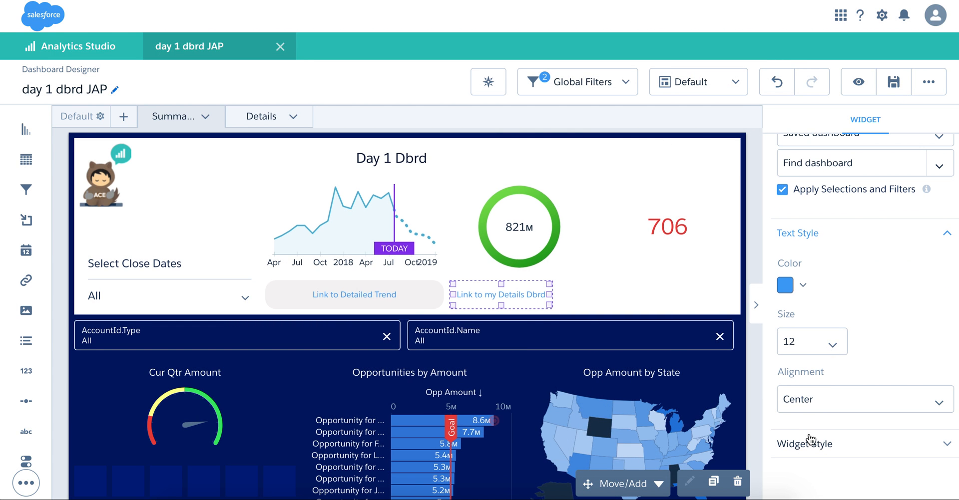
{"action": "left_click", "coordinate": [785, 324]}
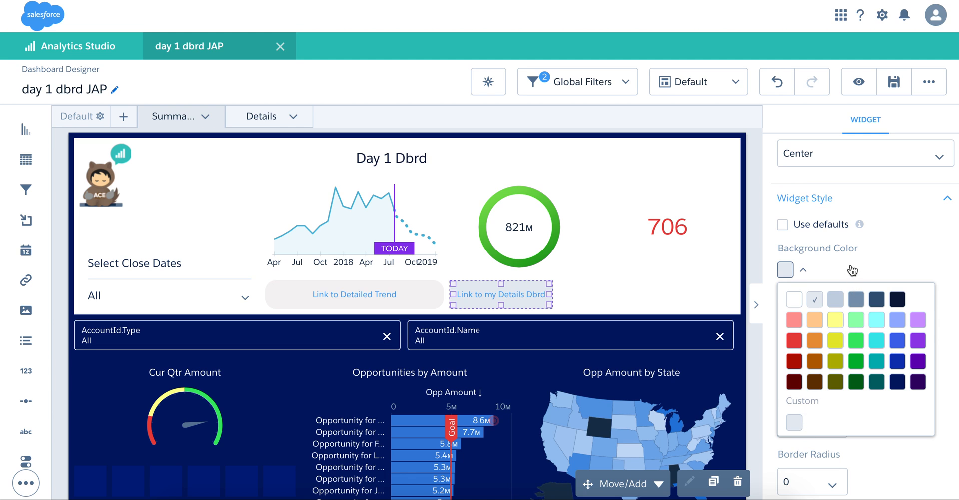
{"action": "left_click", "coordinate": [801, 269]}
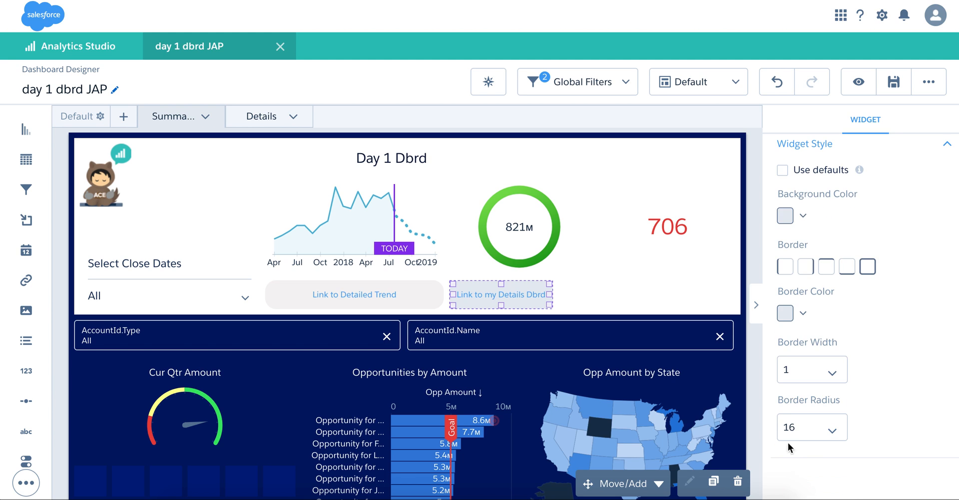
{"action": "left_click", "coordinate": [857, 81]}
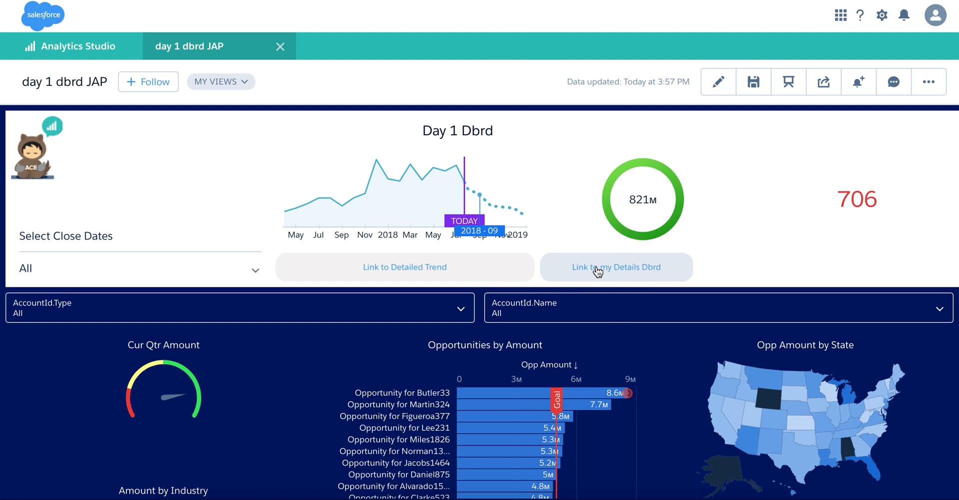
{"action": "mouse_move", "coordinate": [466, 186]}
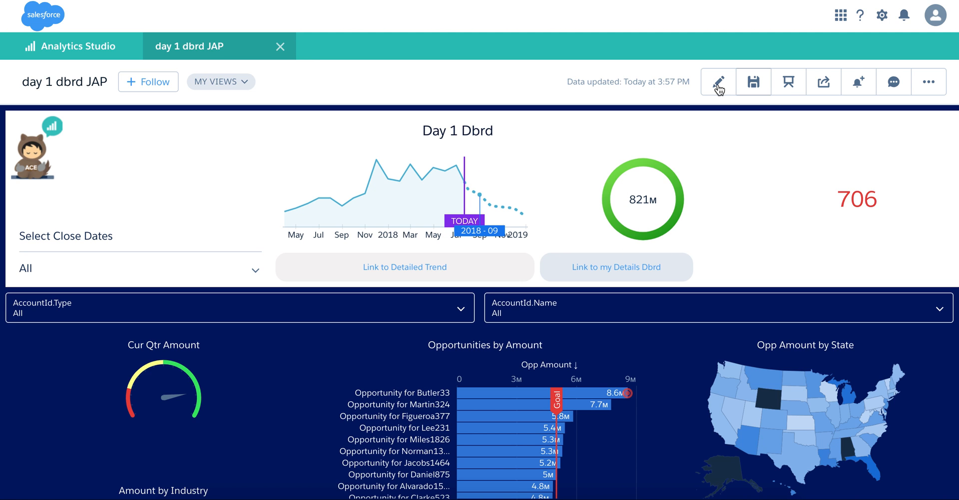
Step: Target the link at 'Copy of day 1 dbrd JAP' and preview again
{"action": "left_click", "coordinate": [717, 80]}
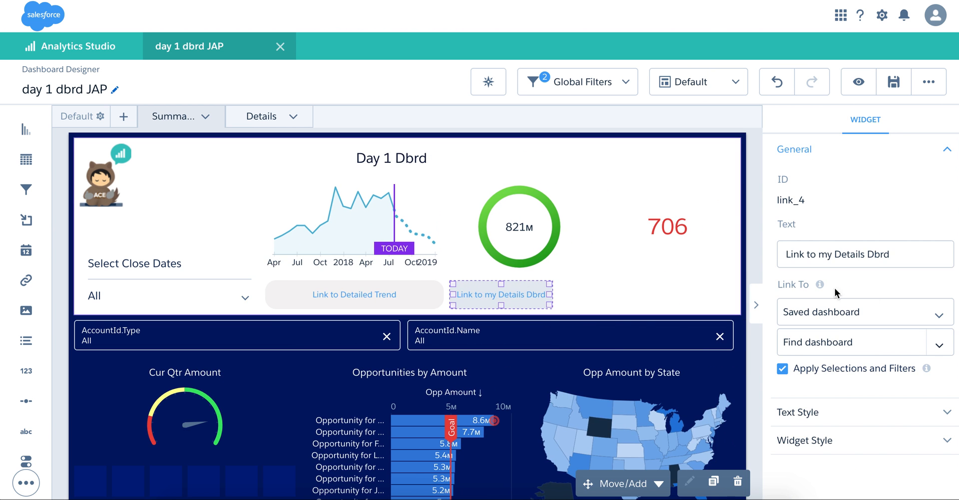
{"action": "left_click", "coordinate": [850, 342]}
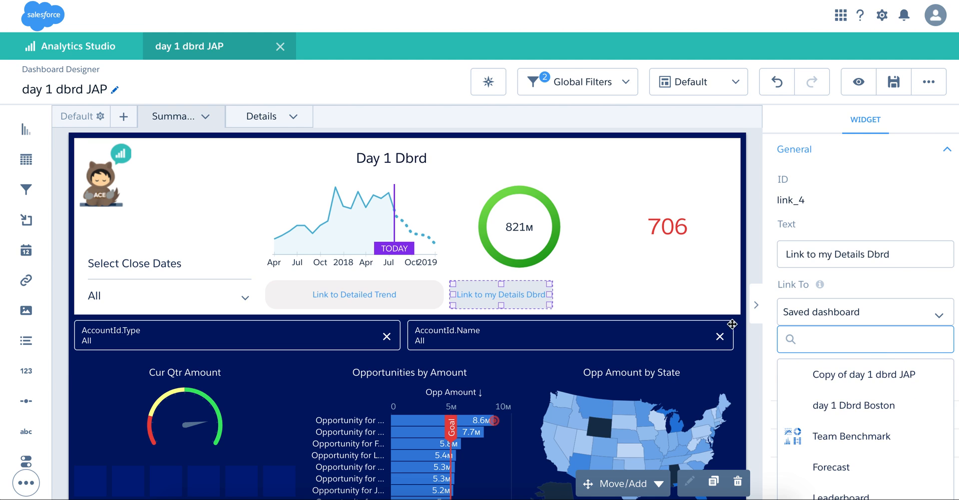
{"action": "mouse_move", "coordinate": [385, 182]}
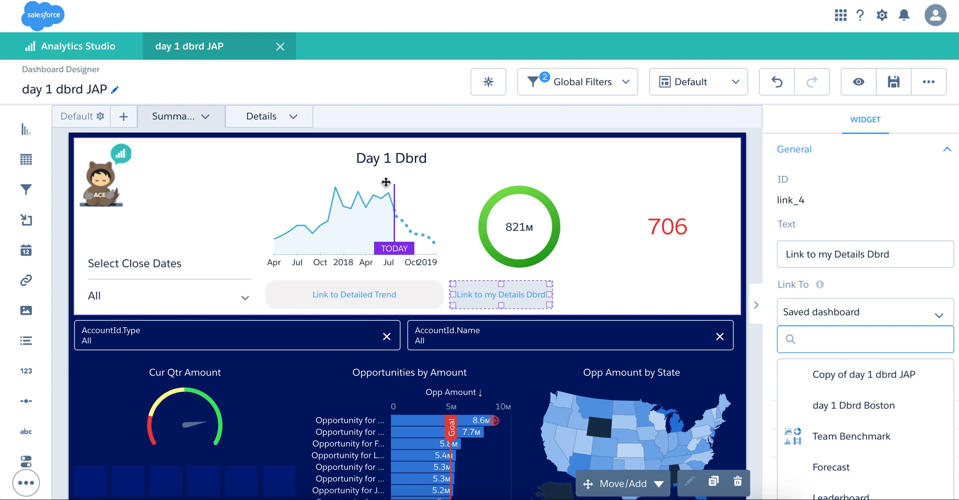
{"action": "left_click", "coordinate": [864, 374]}
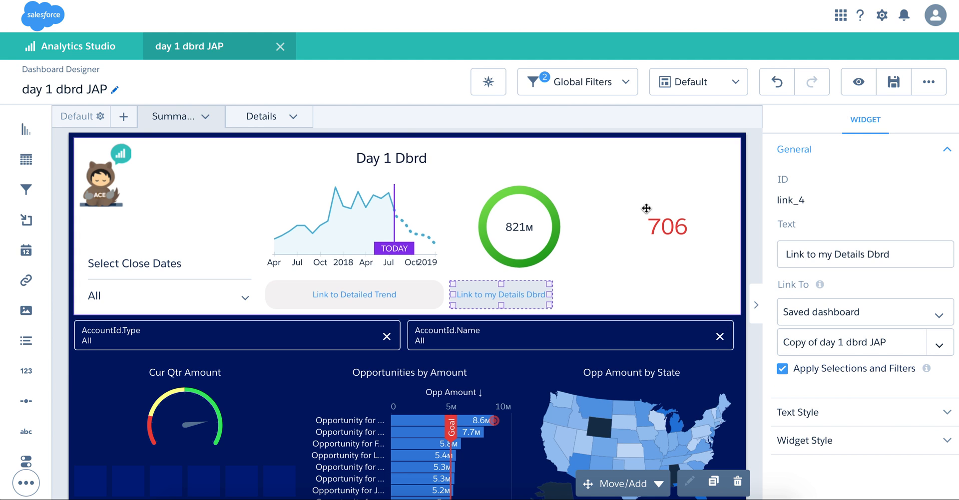
{"action": "left_click", "coordinate": [857, 81]}
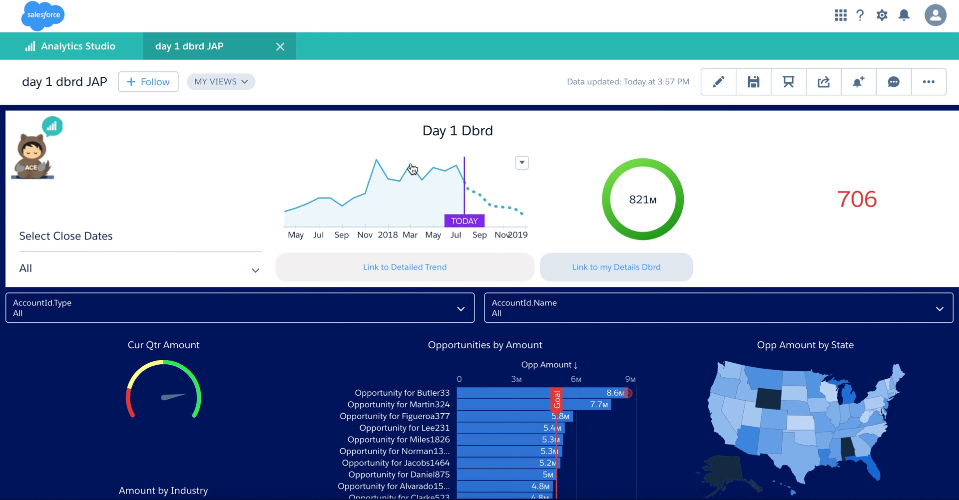
Step: Select March 2018 on the trend chart and follow the link to the details dashboard
{"action": "left_click", "coordinate": [409, 167]}
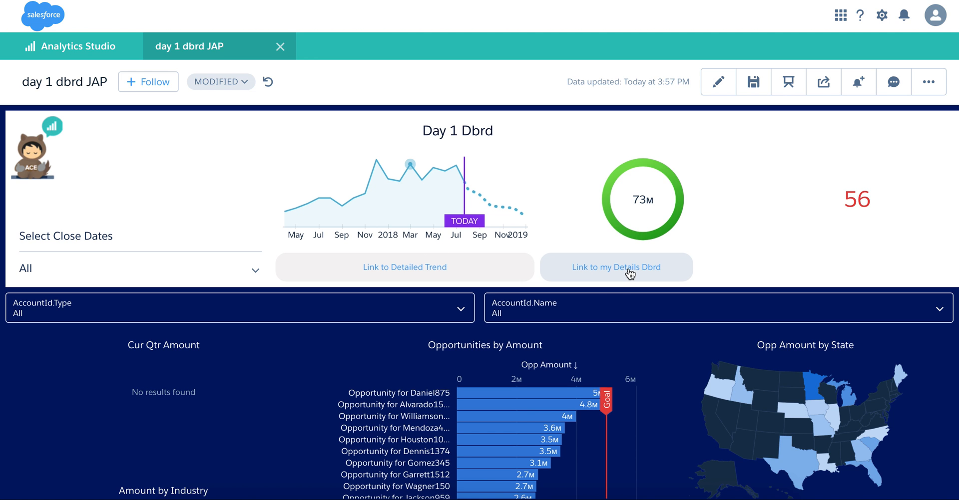
{"action": "left_click", "coordinate": [616, 266]}
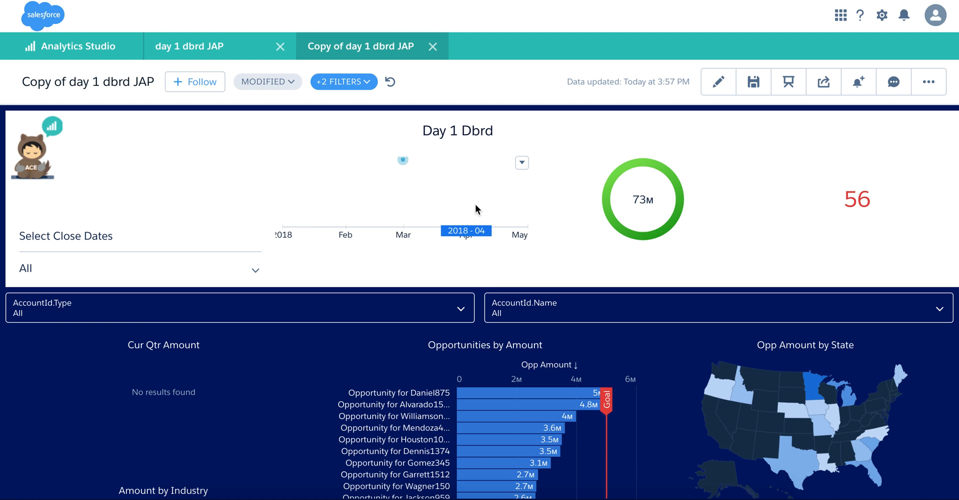
{"action": "mouse_move", "coordinate": [409, 153]}
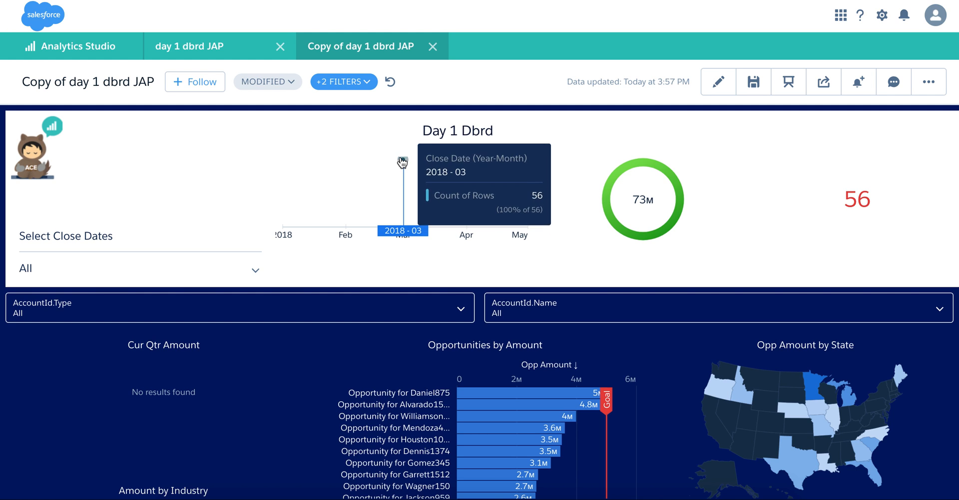
{"action": "left_click", "coordinate": [190, 46]}
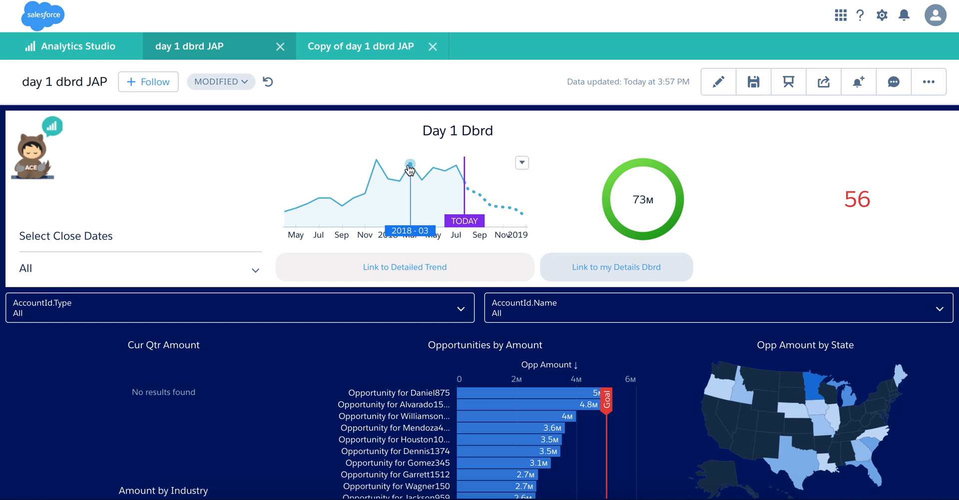
{"action": "mouse_move", "coordinate": [371, 243]}
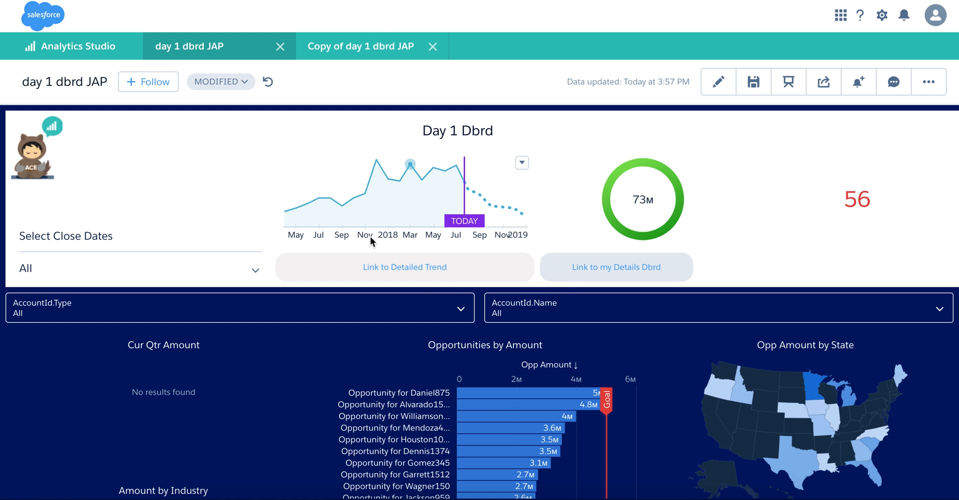
{"action": "mouse_move", "coordinate": [609, 267]}
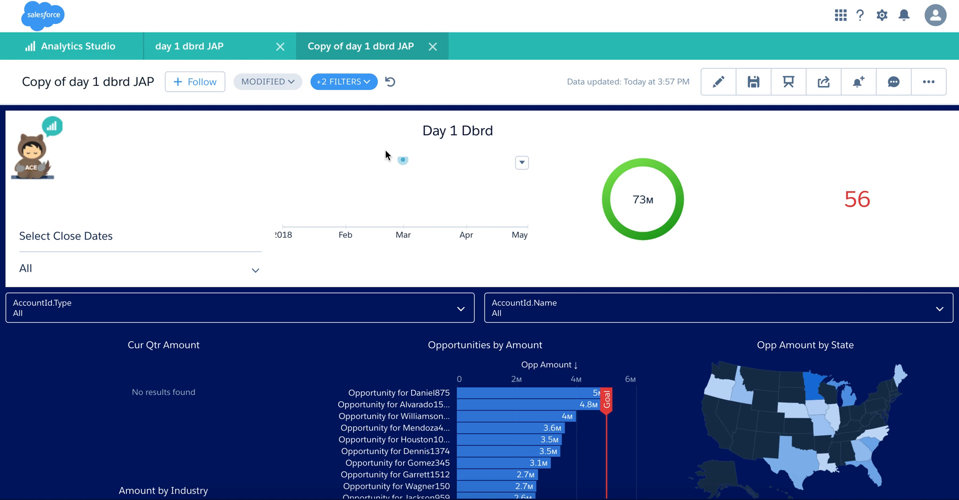
{"action": "mouse_move", "coordinate": [402, 161]}
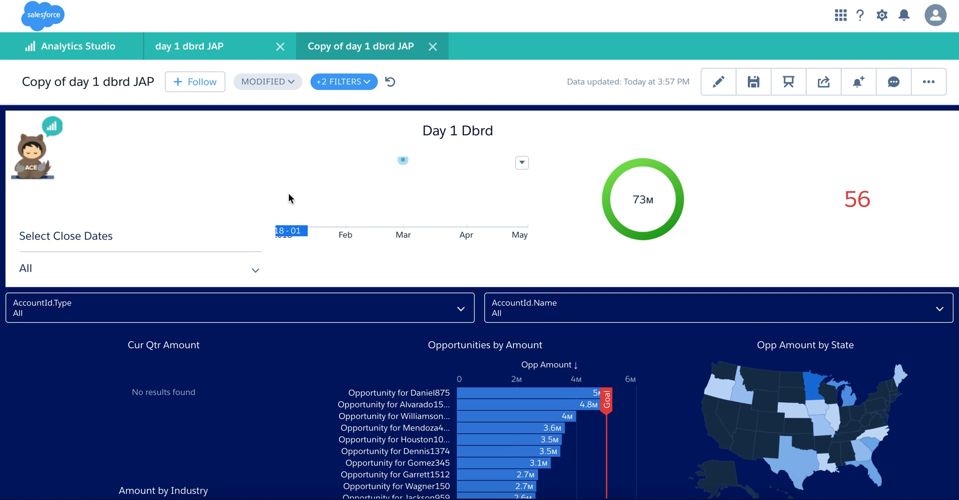
{"action": "mouse_move", "coordinate": [288, 212]}
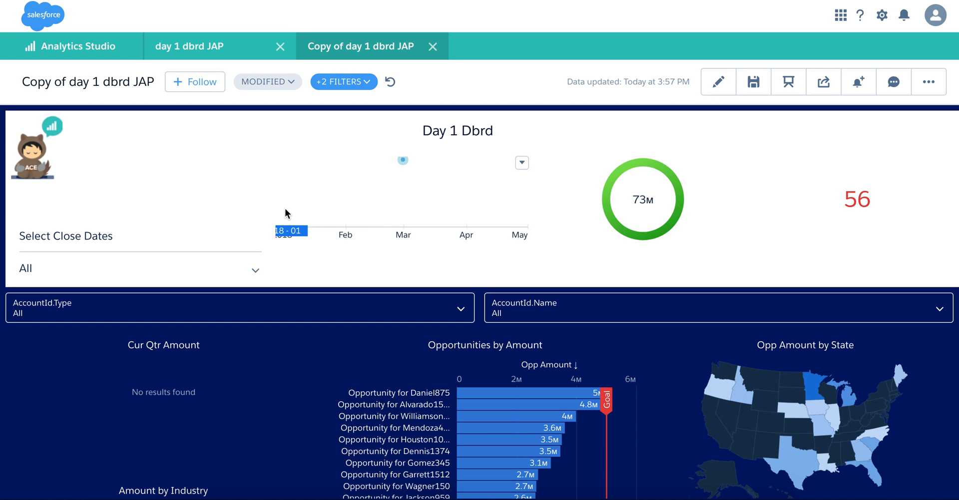